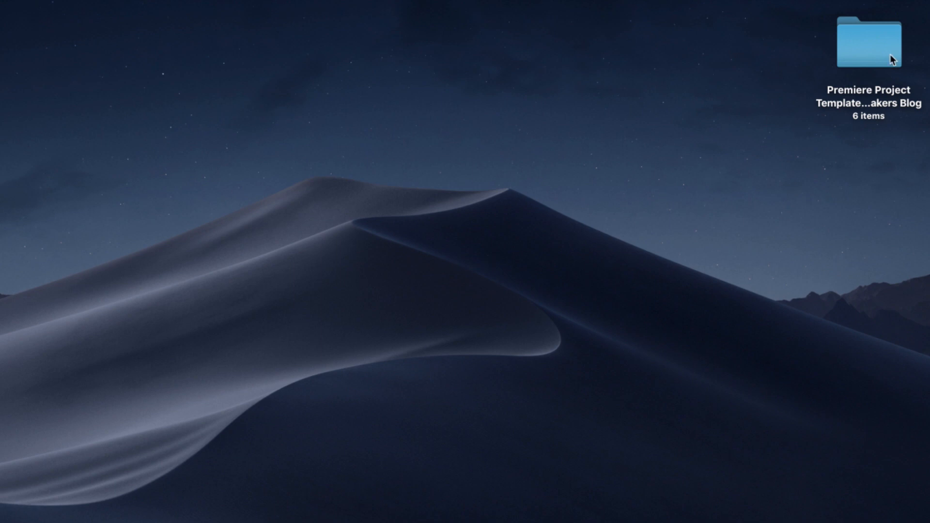
Step: Open the Premiere Project Template folder from the desktop to reveal its six subfolders
{"action": "left_click", "coordinate": [868, 42]}
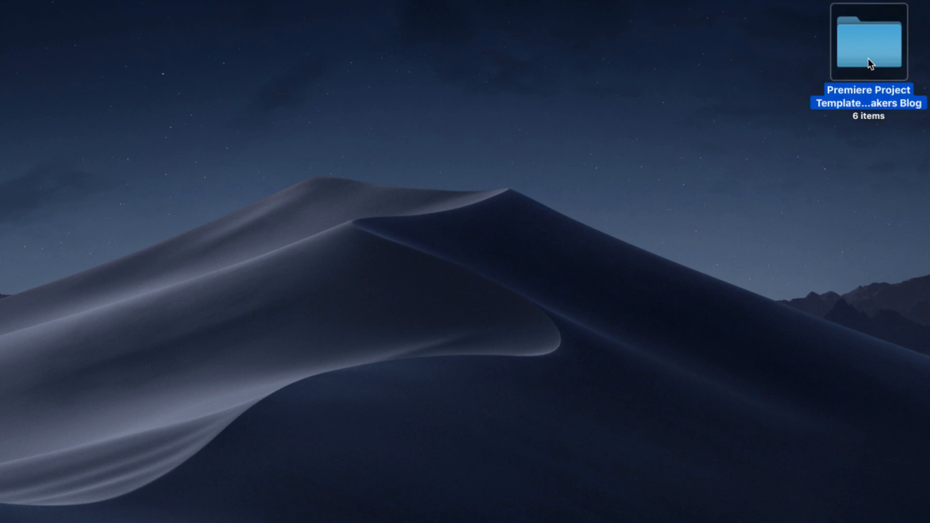
{"action": "double_click", "coordinate": [868, 41]}
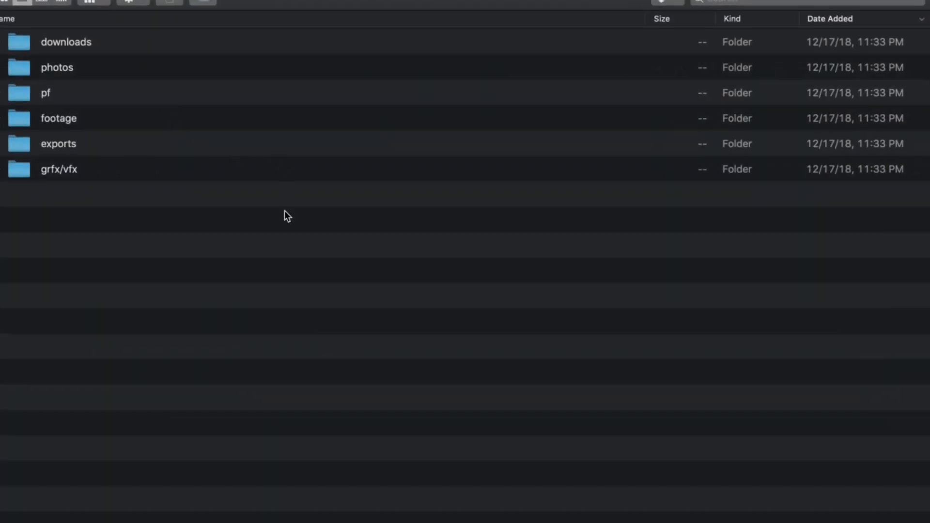
{"action": "mouse_move", "coordinate": [245, 189]}
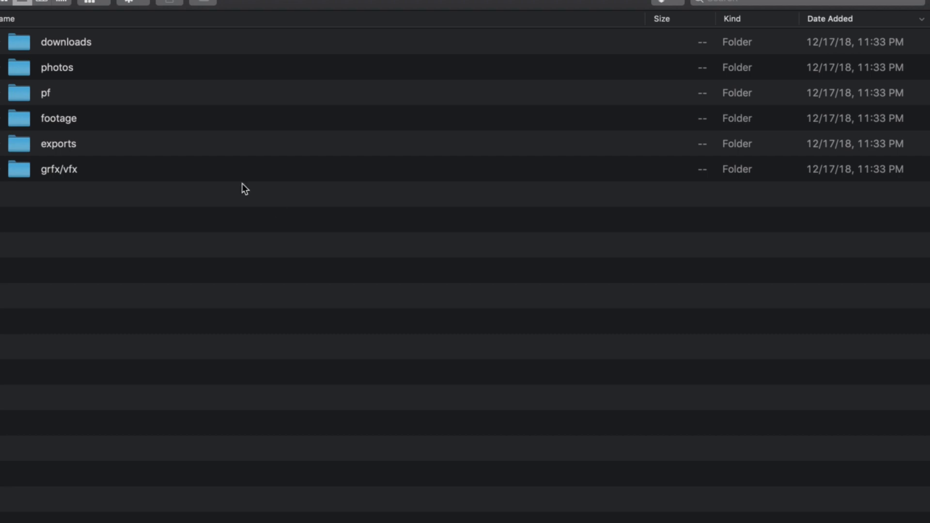
{"action": "mouse_move", "coordinate": [52, 67]}
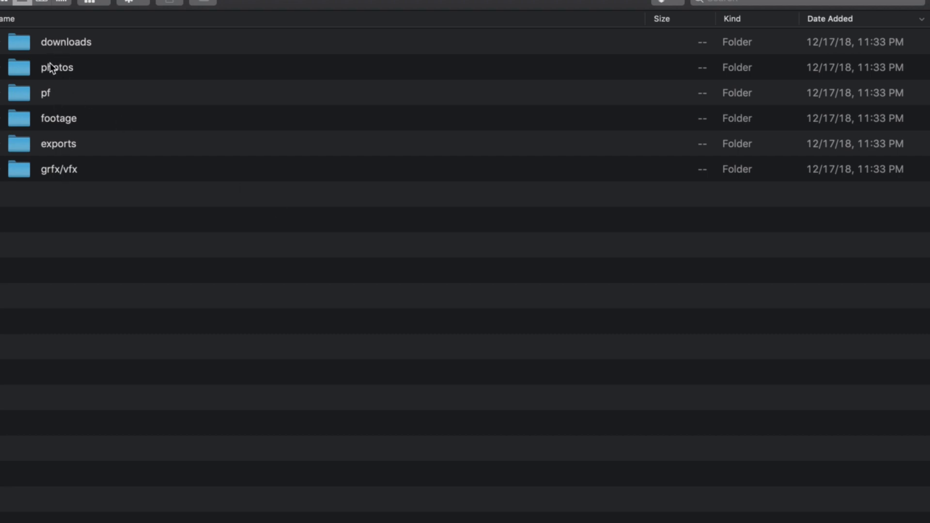
{"action": "mouse_move", "coordinate": [34, 122]}
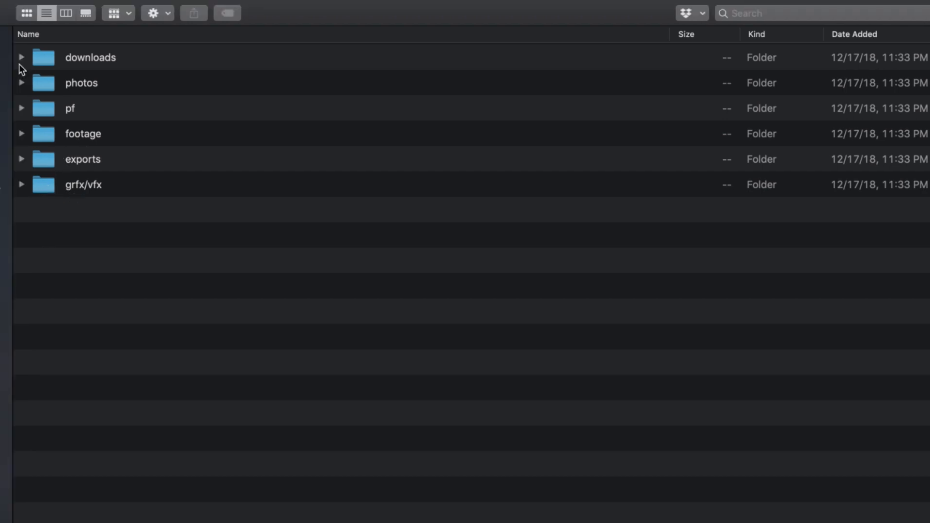
Step: Expand the template's downloads and pf folders to show their contents in list view
{"action": "left_click", "coordinate": [90, 58]}
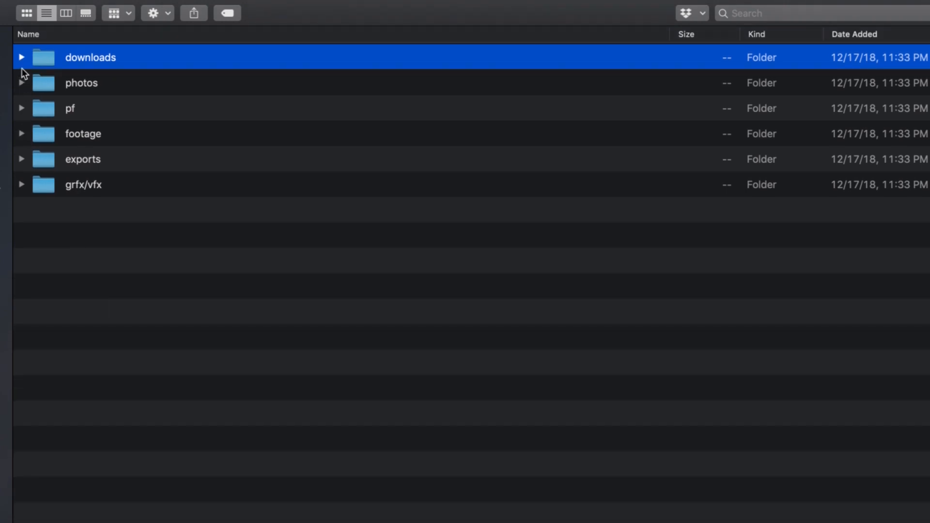
{"action": "left_click", "coordinate": [21, 82]}
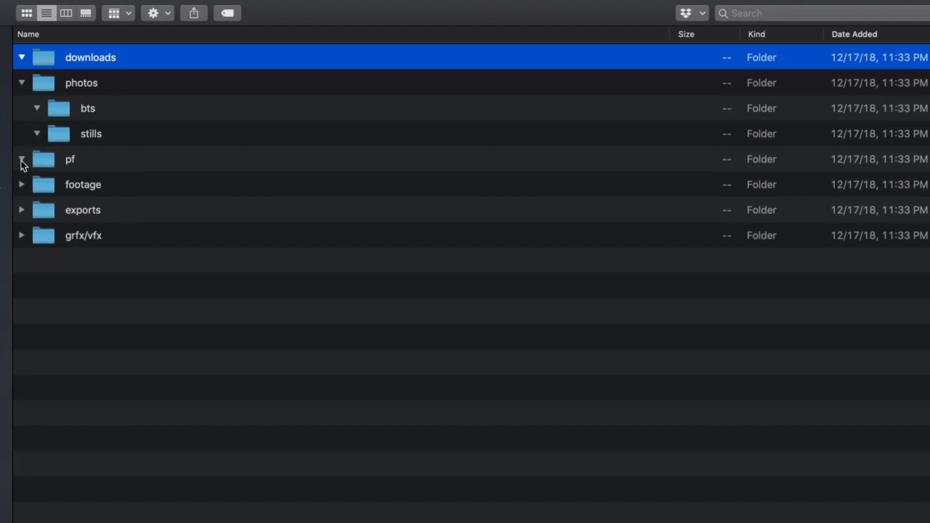
{"action": "left_click", "coordinate": [21, 184]}
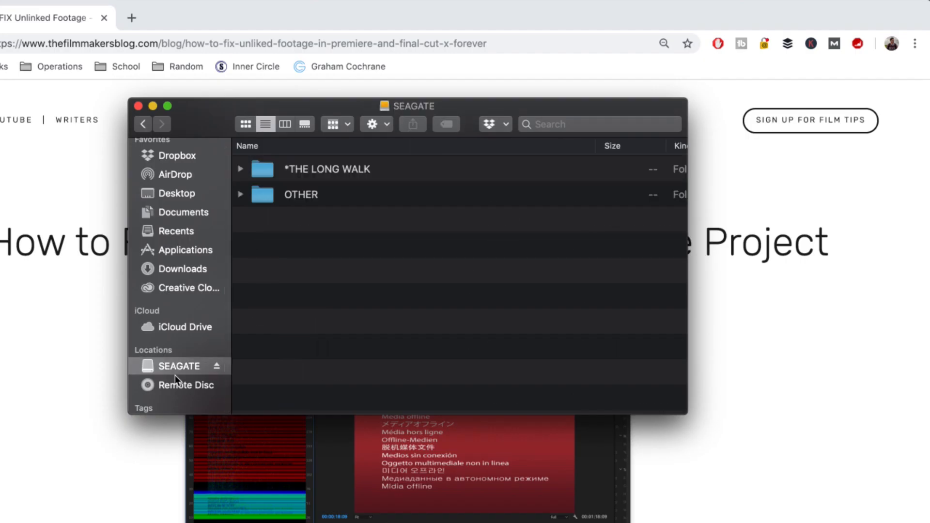
Step: Expand THE LONG WALK's downloads folder and its nested muzzle flash clips subfolder
{"action": "double_click", "coordinate": [326, 169]}
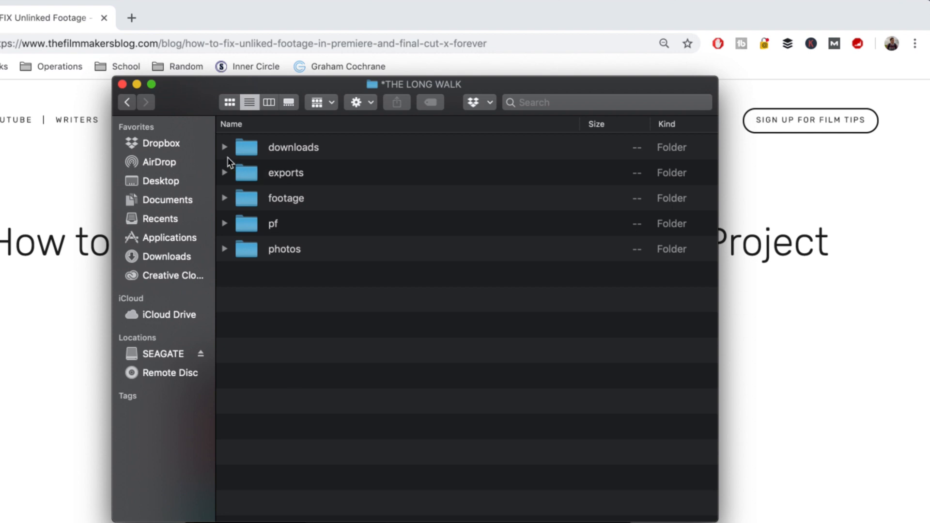
{"action": "left_click", "coordinate": [293, 147]}
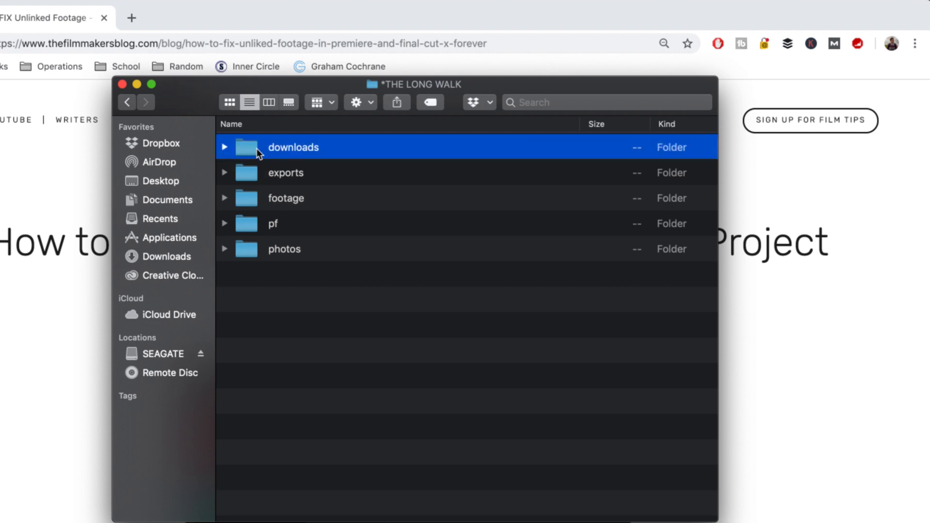
{"action": "left_click", "coordinate": [224, 147]}
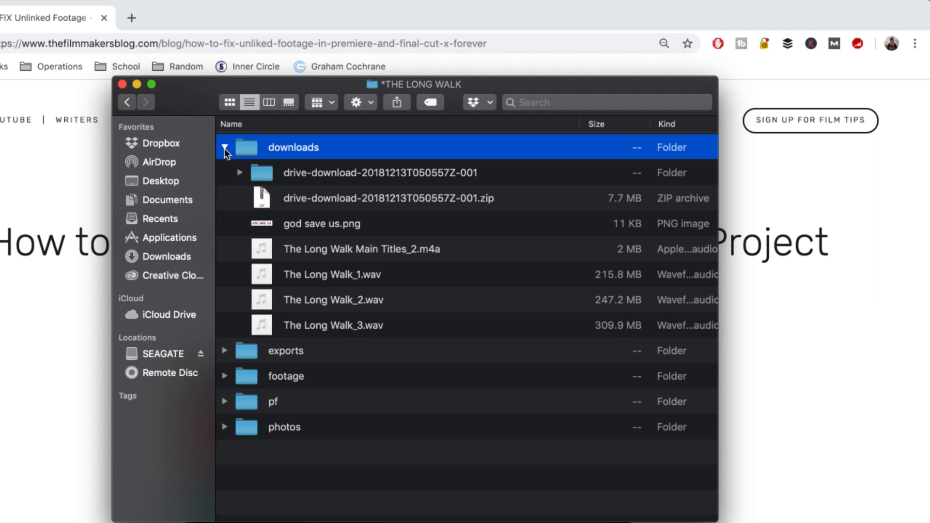
{"action": "left_click", "coordinate": [239, 173]}
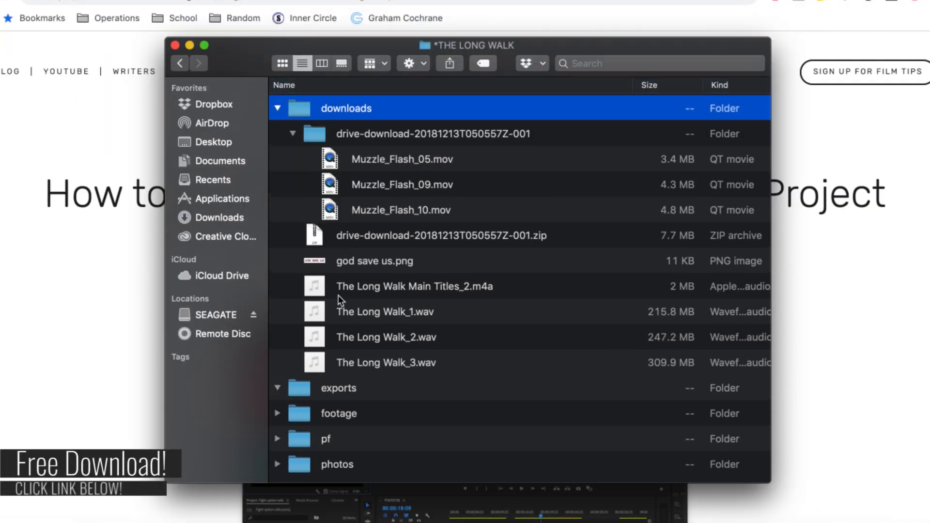
{"action": "scroll", "scroll_direction": "down", "scroll_amount": 3}
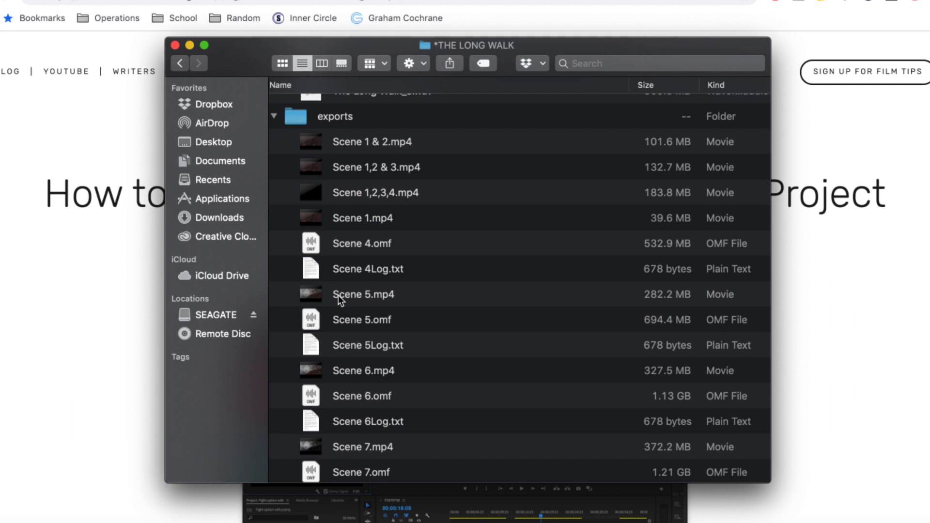
{"action": "scroll", "scroll_direction": "down", "scroll_amount": 3}
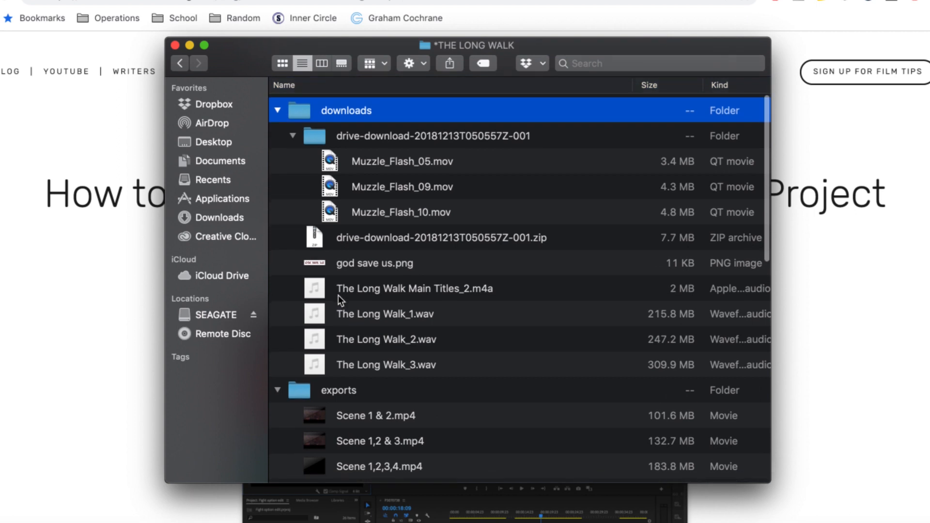
{"action": "scroll", "scroll_direction": "down", "scroll_amount": 3}
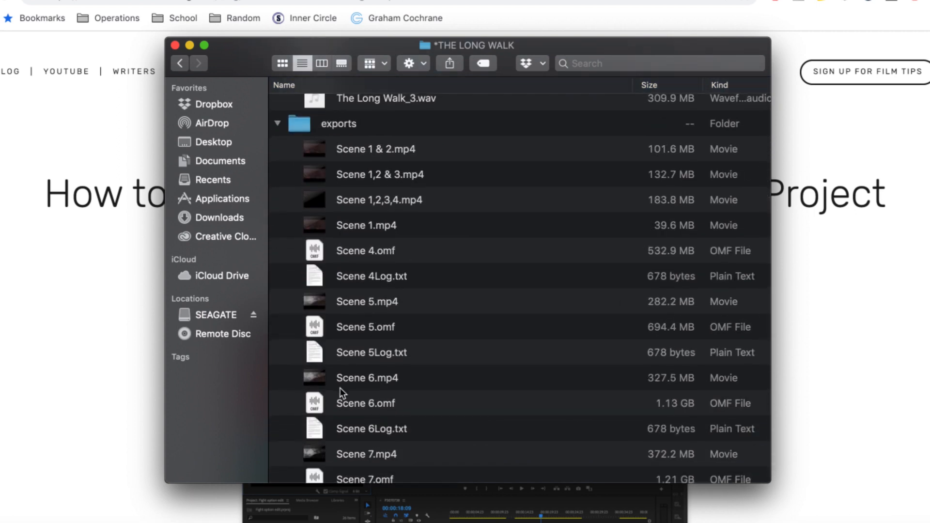
{"action": "scroll", "scroll_direction": "down", "scroll_amount": 3}
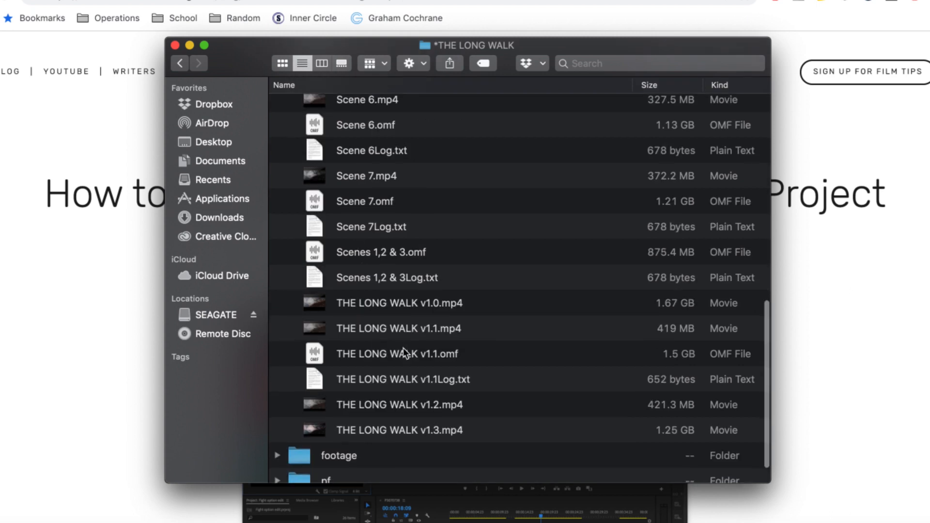
{"action": "mouse_move", "coordinate": [429, 408]}
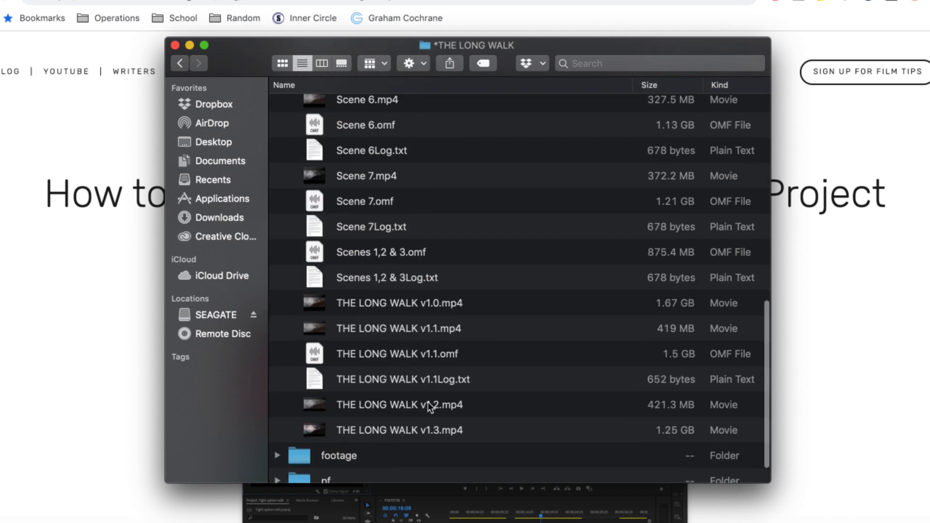
{"action": "scroll", "scroll_direction": "down", "scroll_amount": 3}
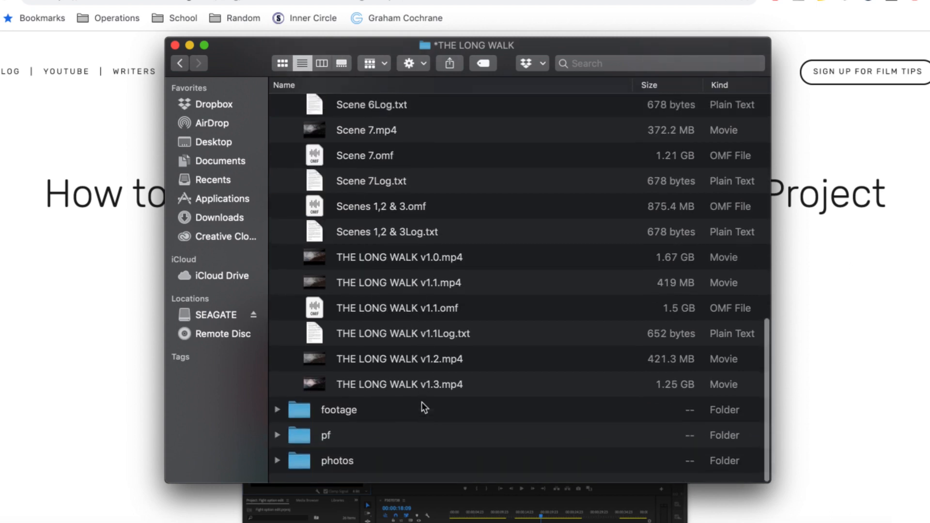
Step: Expand footage and its Week 1 folder to reveal the Audio 1–2 and Roll 1–7 folders
{"action": "left_click", "coordinate": [277, 409]}
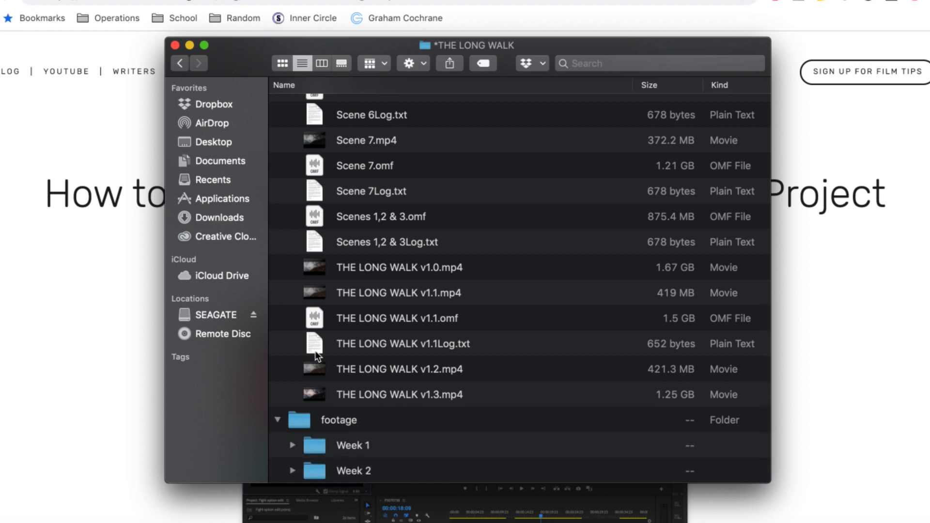
{"action": "scroll", "scroll_direction": "down", "scroll_amount": 3}
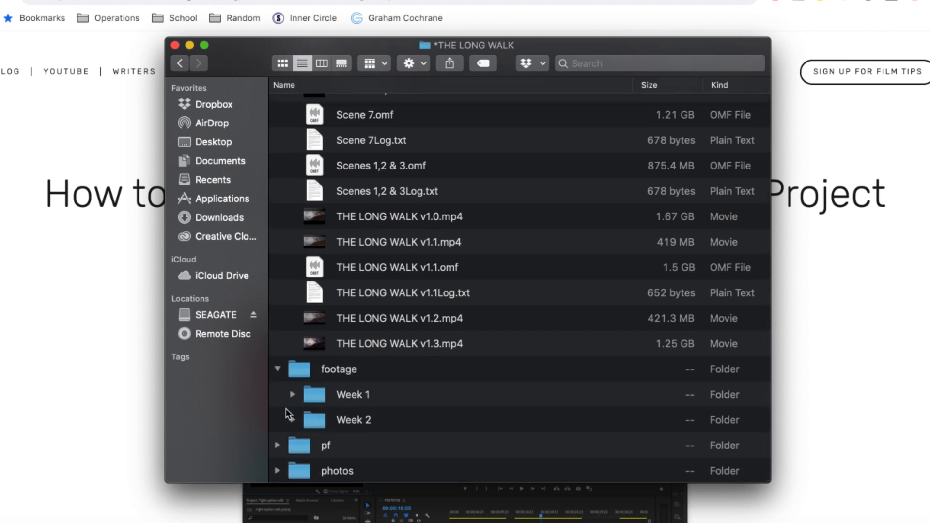
{"action": "left_click", "coordinate": [292, 394]}
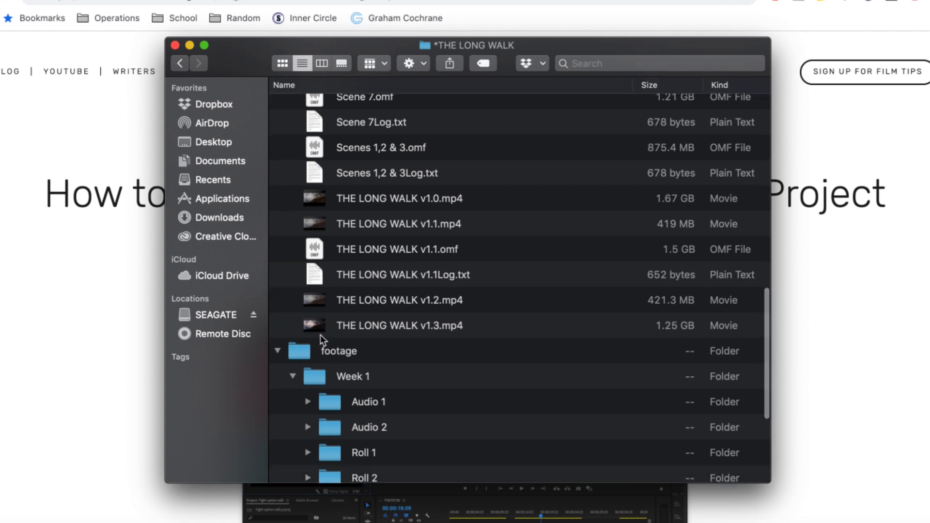
{"action": "scroll", "scroll_direction": "down", "scroll_amount": 3}
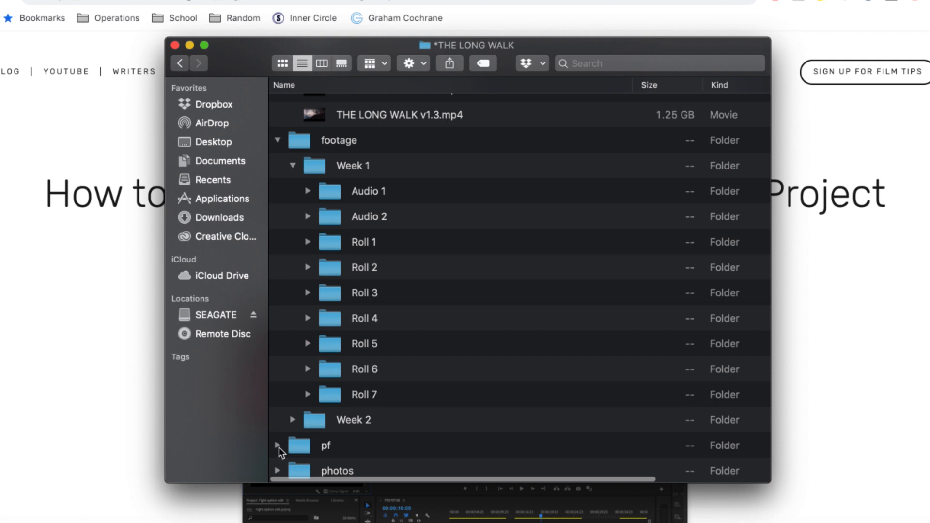
Step: Expand the pf folder and select the THE LONG WALK_1.prproj Premiere project file
{"action": "left_click", "coordinate": [276, 446]}
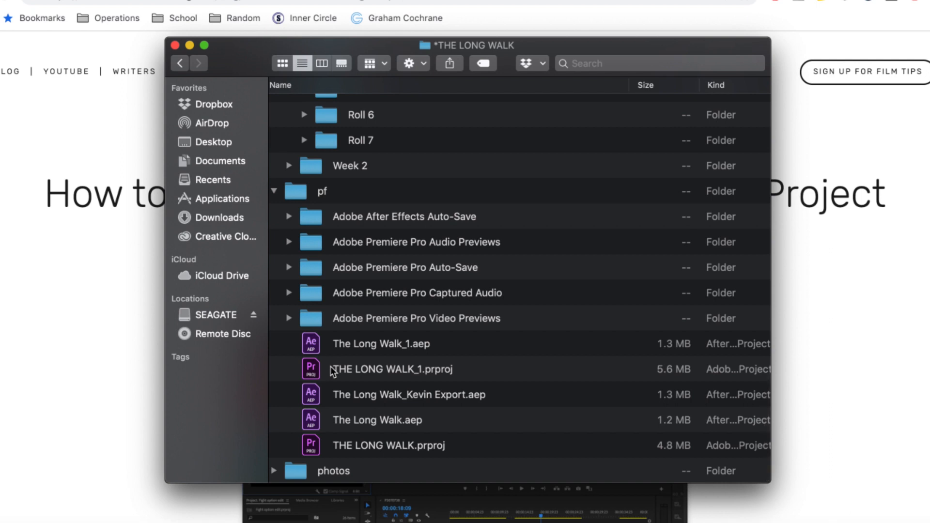
{"action": "left_click", "coordinate": [391, 369]}
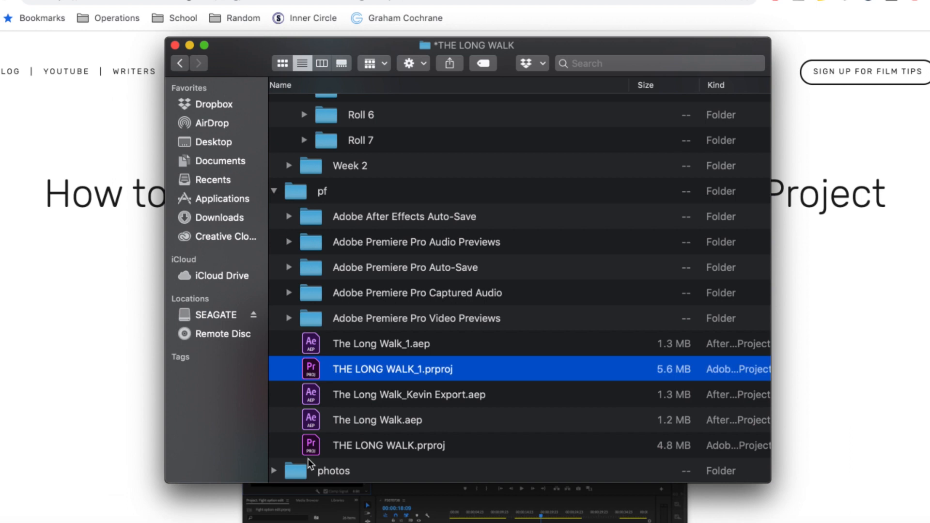
{"action": "mouse_move", "coordinate": [329, 327]}
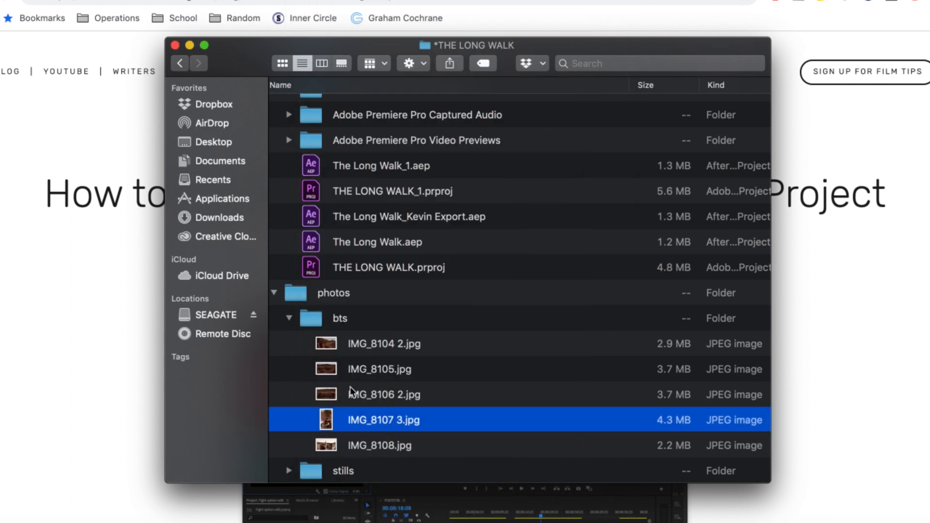
Step: Expand the stills folder inside photos to show the still frame image
{"action": "scroll", "scroll_direction": "down", "scroll_amount": 3}
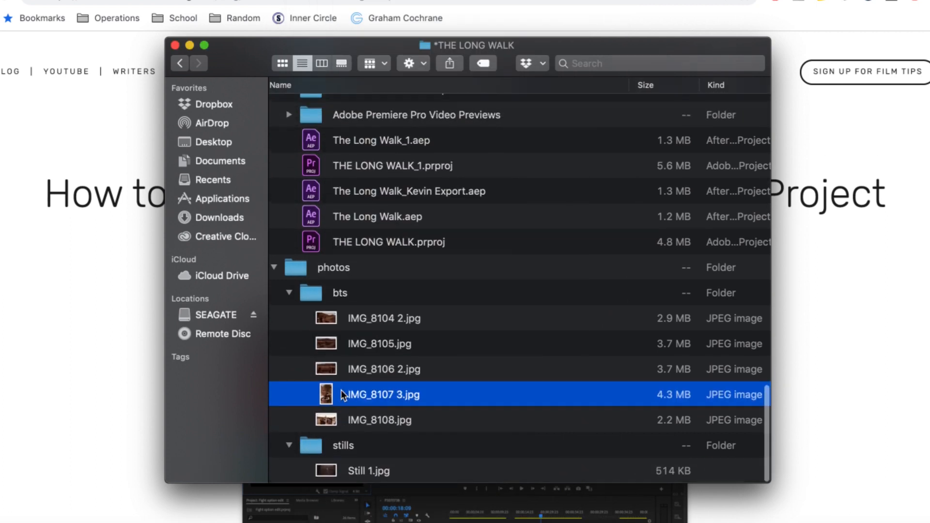
{"action": "left_click", "coordinate": [368, 470]}
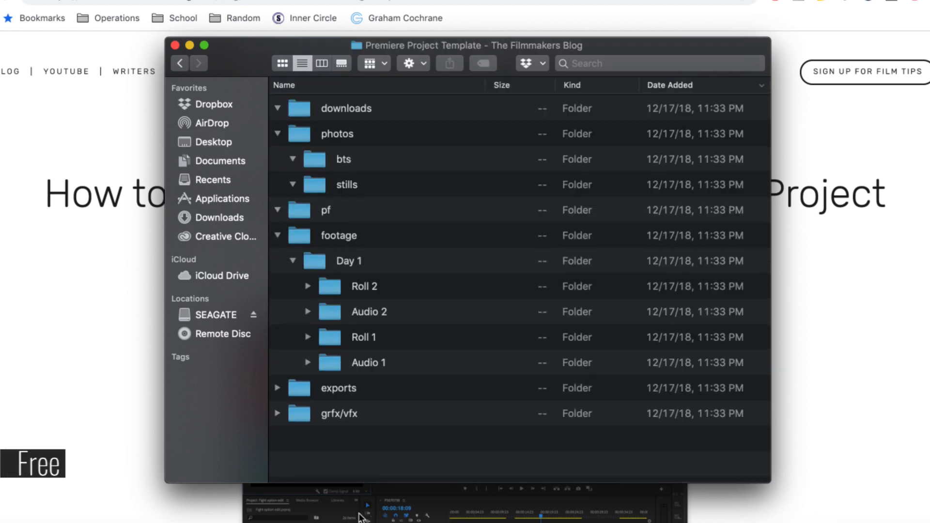
Step: Select the grfx/vfx folder in the Premiere Project Template window
{"action": "left_click", "coordinate": [338, 414]}
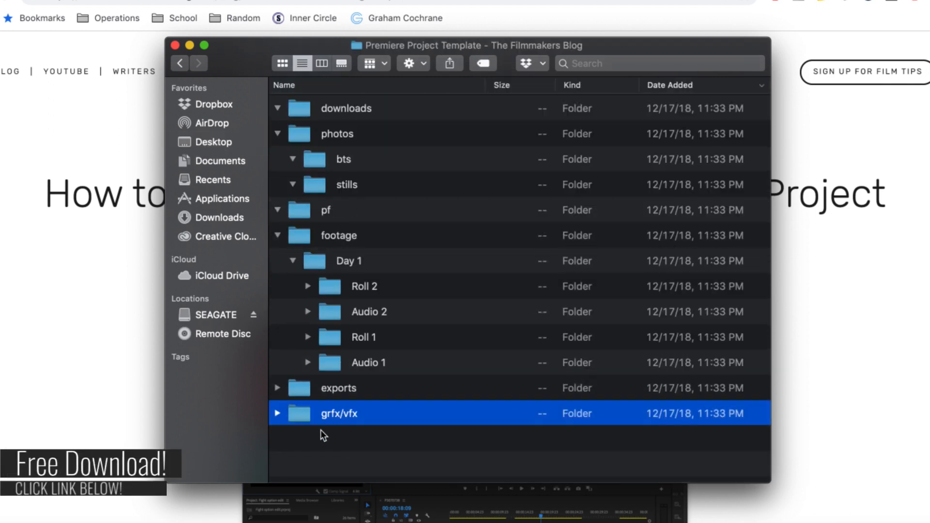